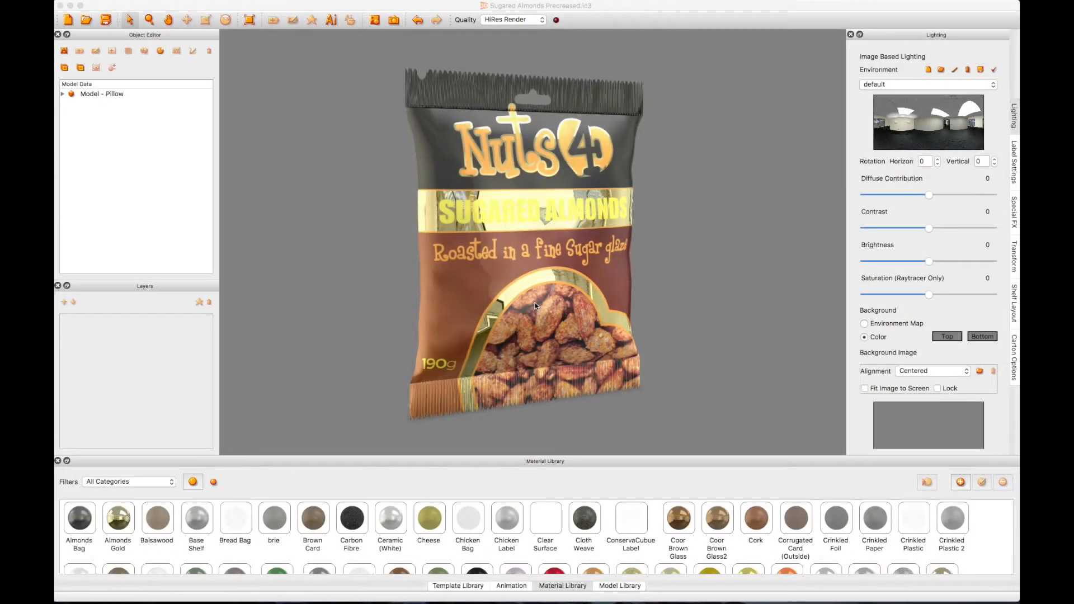
mouse_move(656, 317)
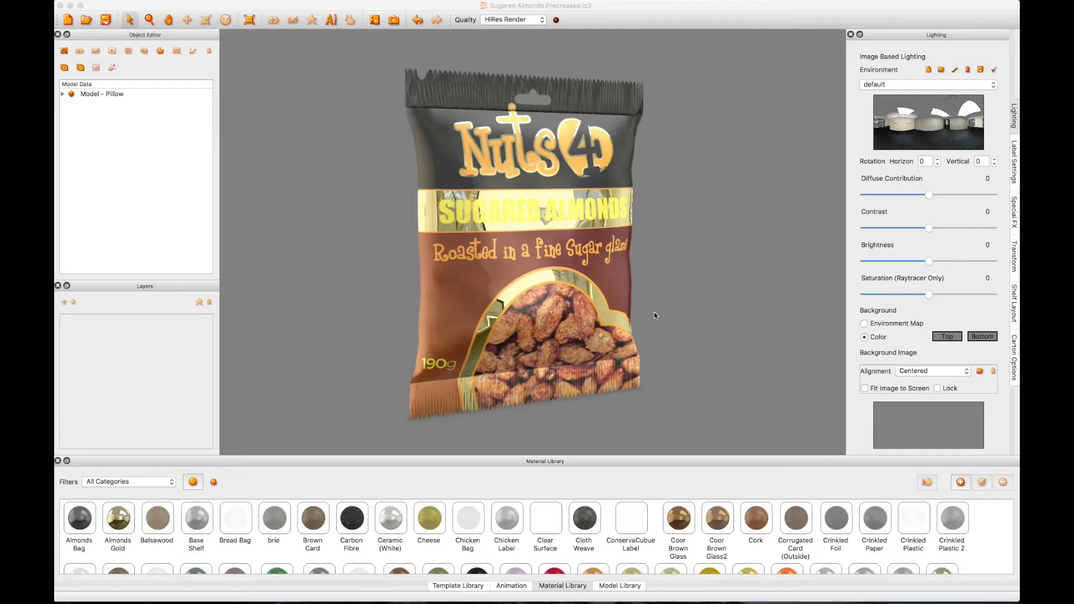
mouse_move(625, 288)
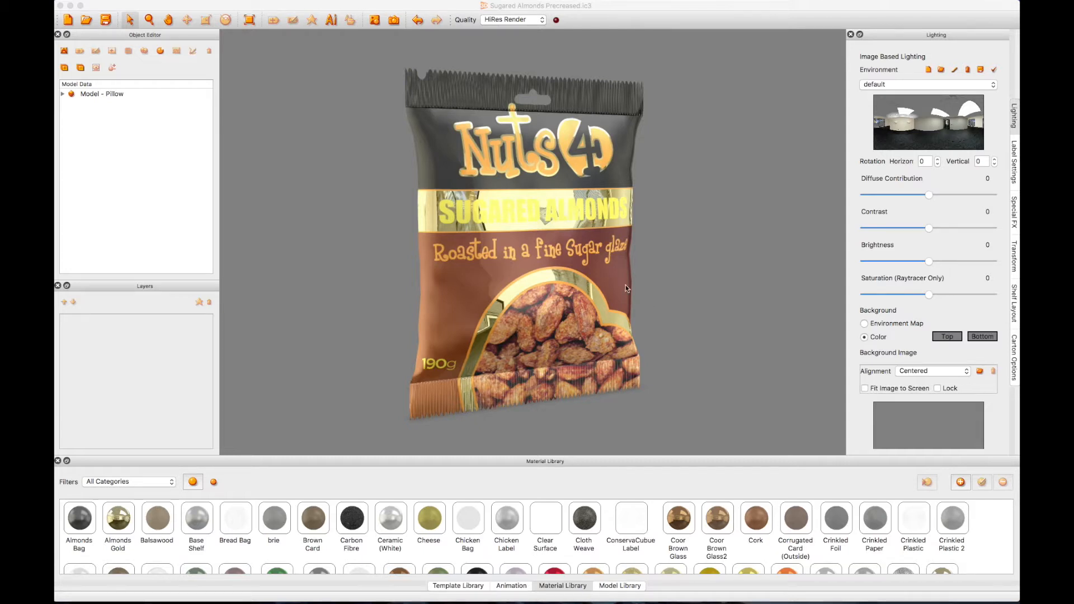
mouse_move(602, 272)
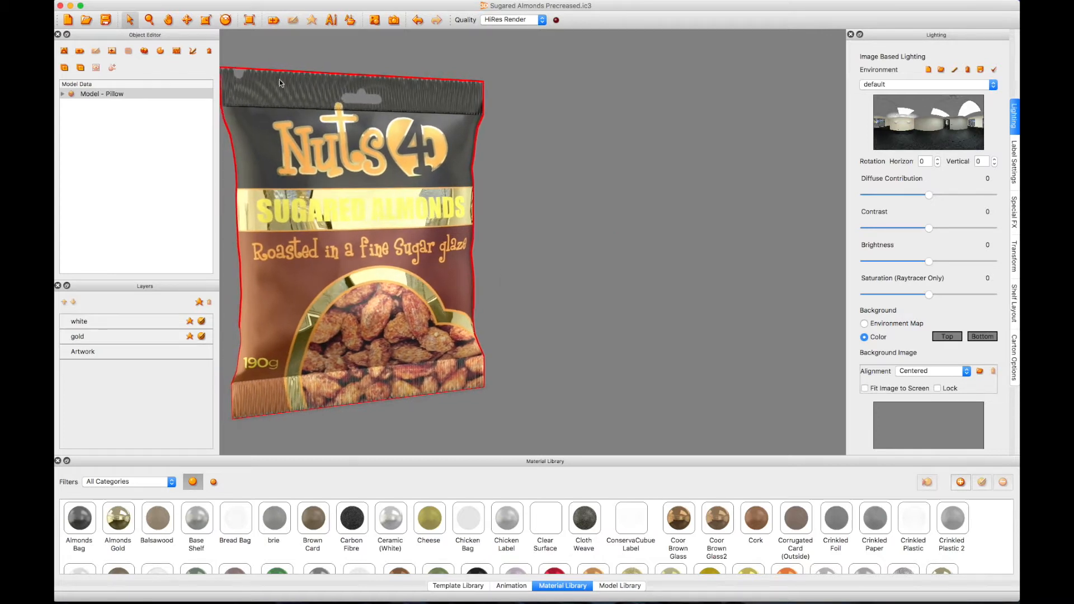
mouse_move(189, 50)
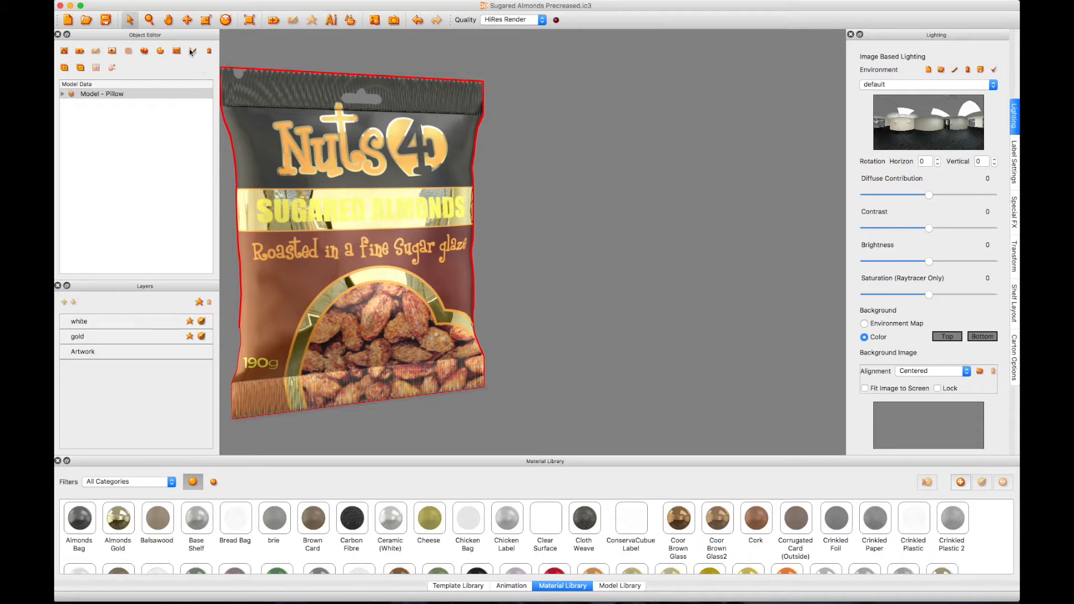
Step: Open the Pillow bag's mesh in Point Editor, accepting the flexible-model warning
click(192, 51)
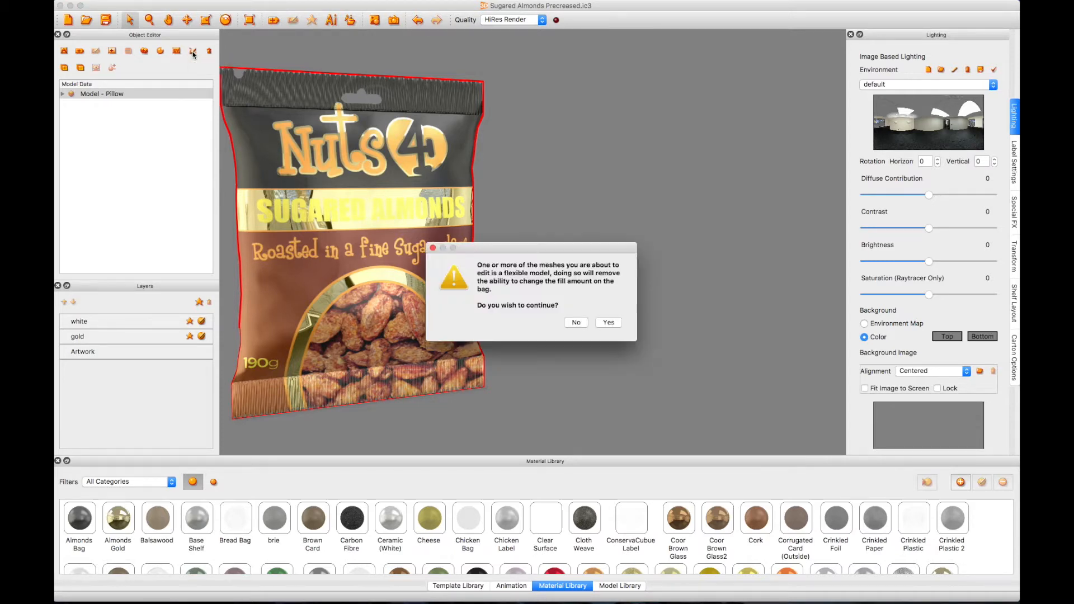
click(608, 322)
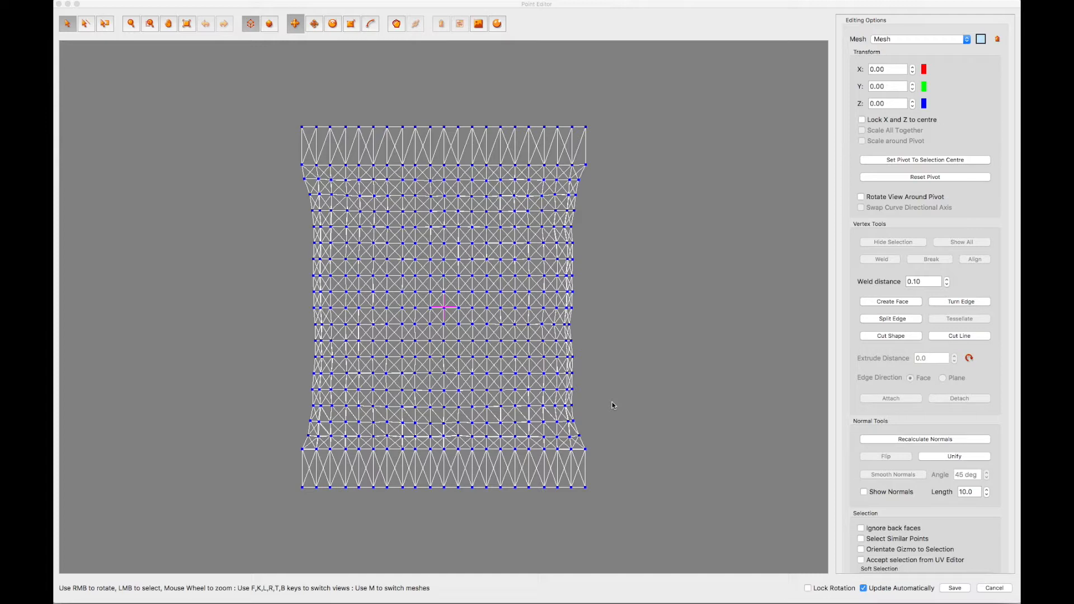
mouse_move(274, 112)
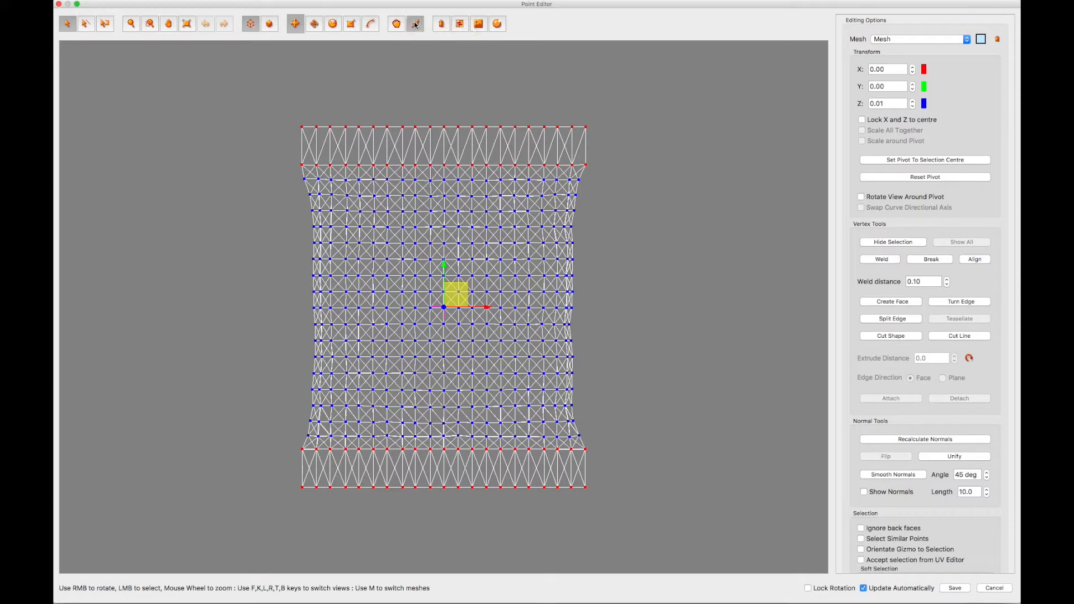
Step: Link the selected top and bottom seam vertices using Link All Selected Points
click(415, 23)
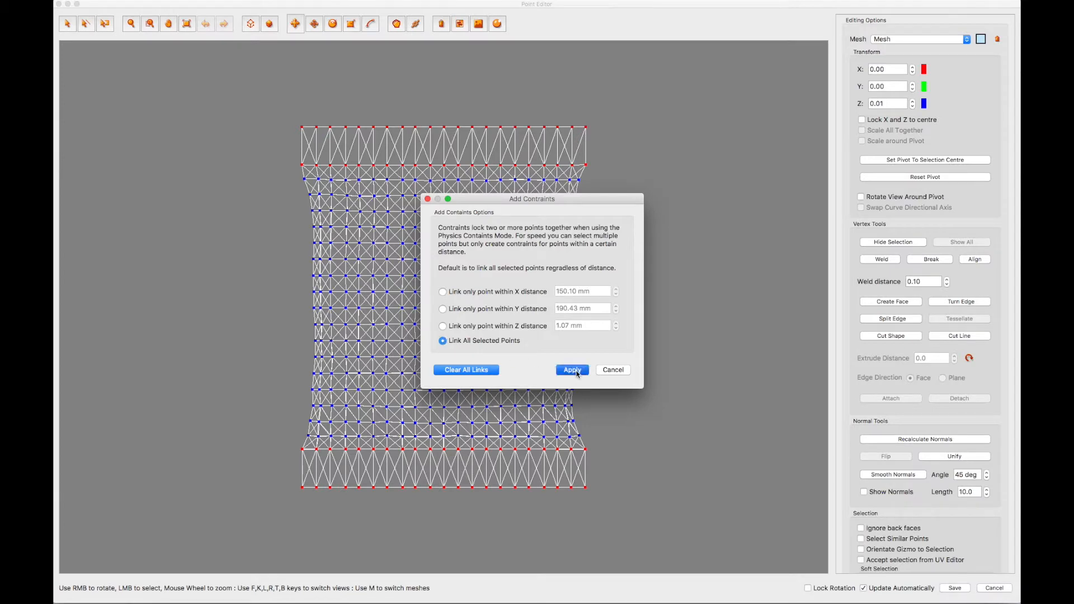
click(571, 369)
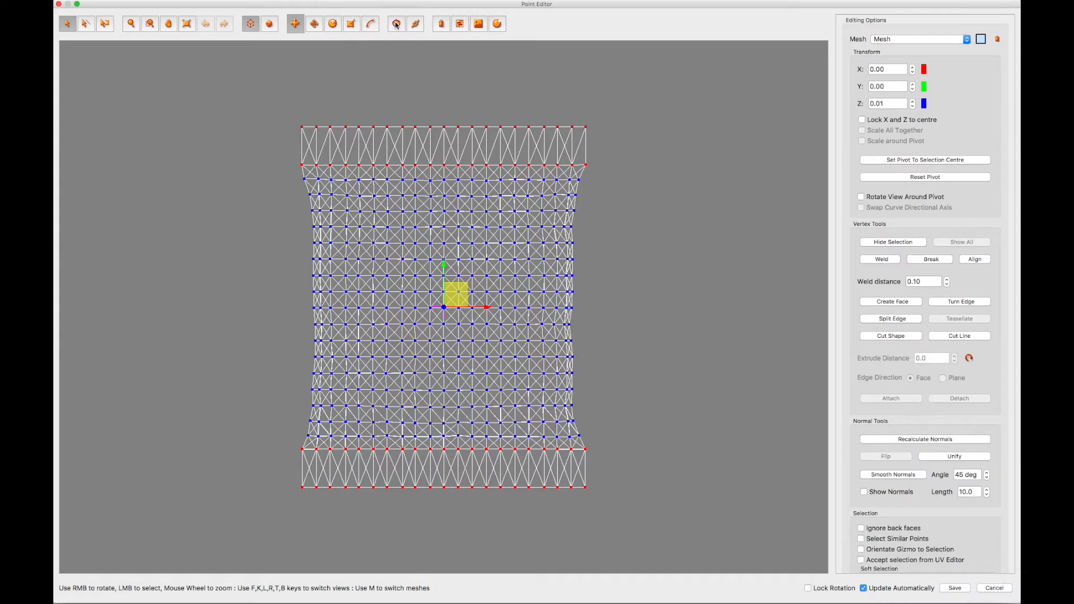
mouse_move(396, 24)
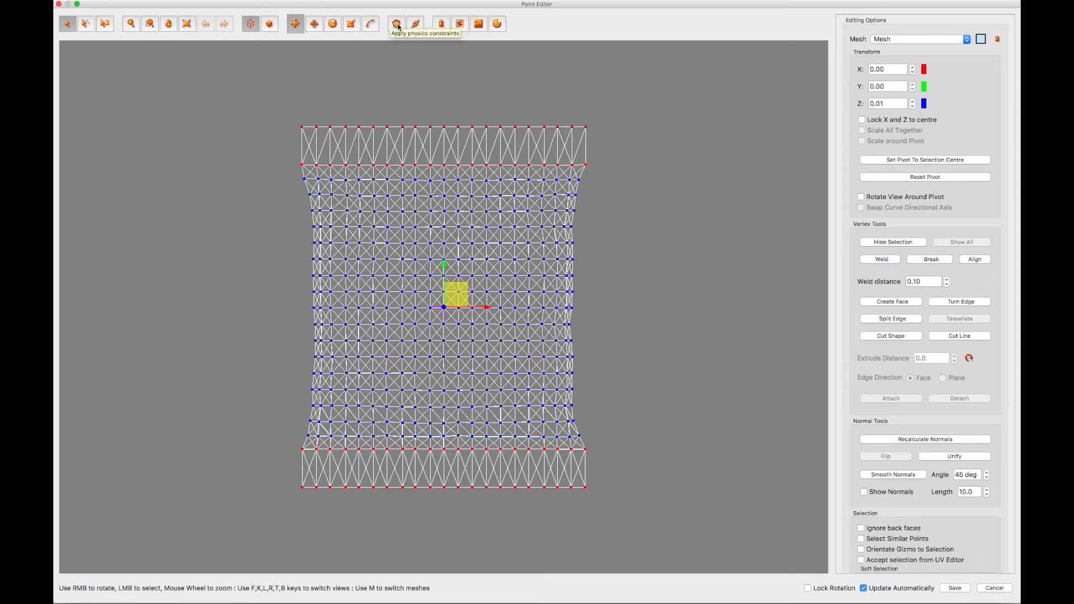
Step: Generate physical constraints across the whole bag mesh, confirming with Yes
click(396, 23)
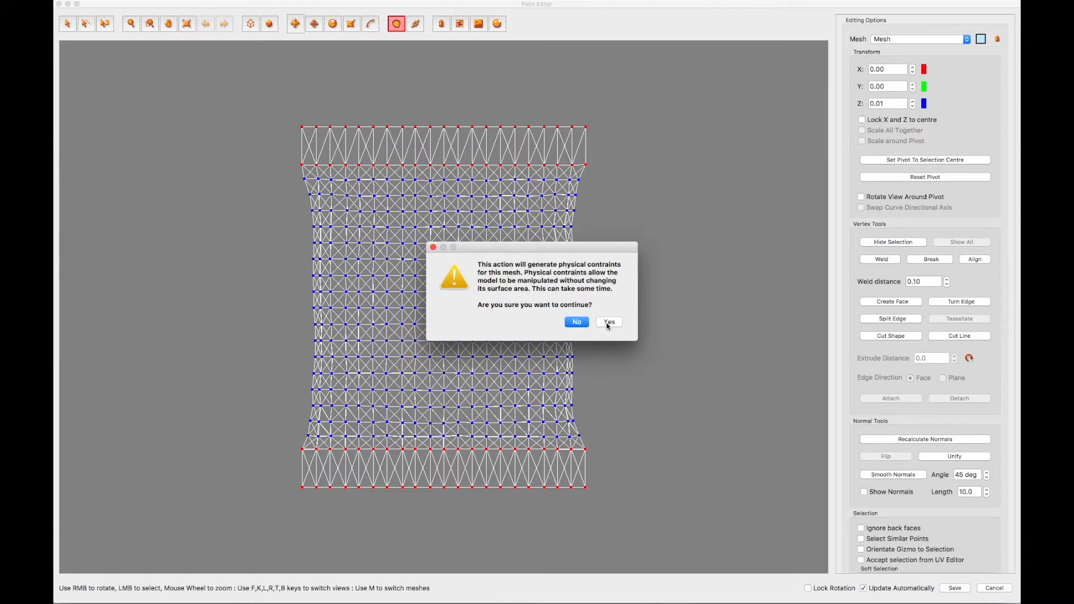
click(608, 322)
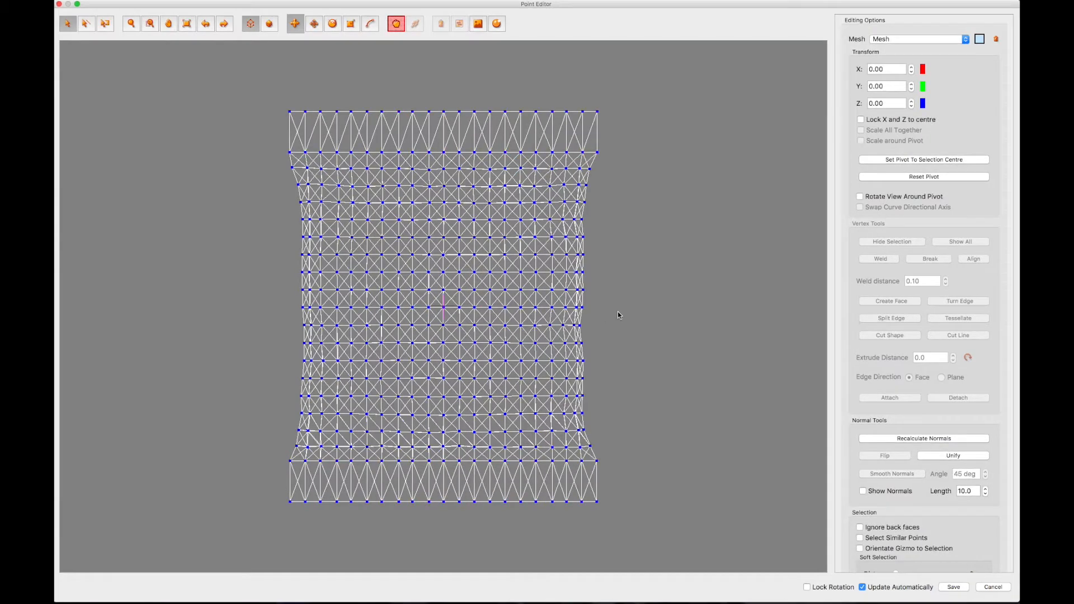
Step: Enable Ignore back faces in the Editing Options panel
scroll(down, 3)
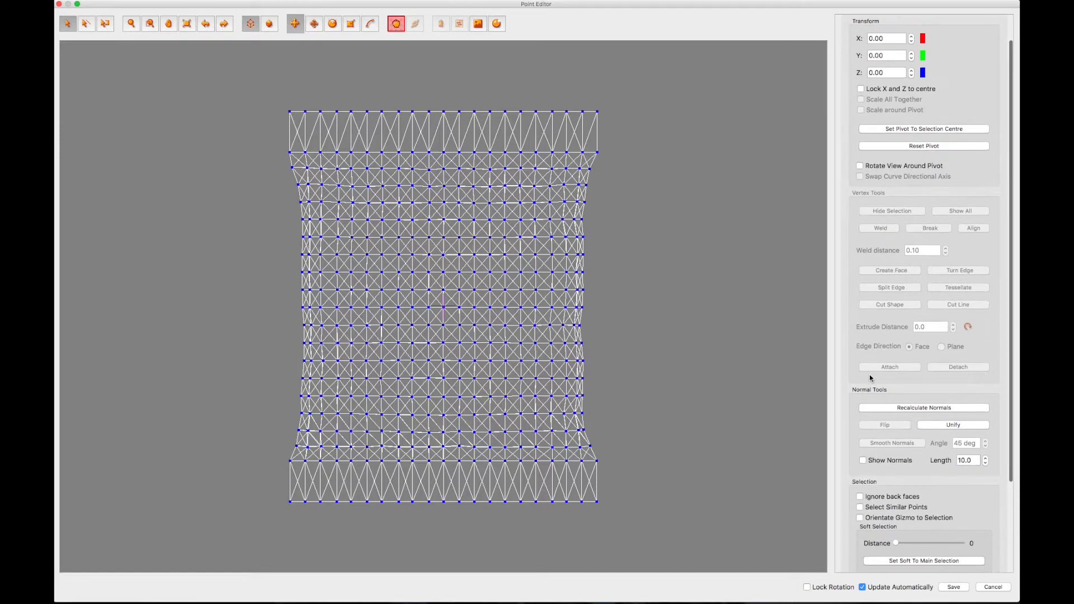
scroll(down, 3)
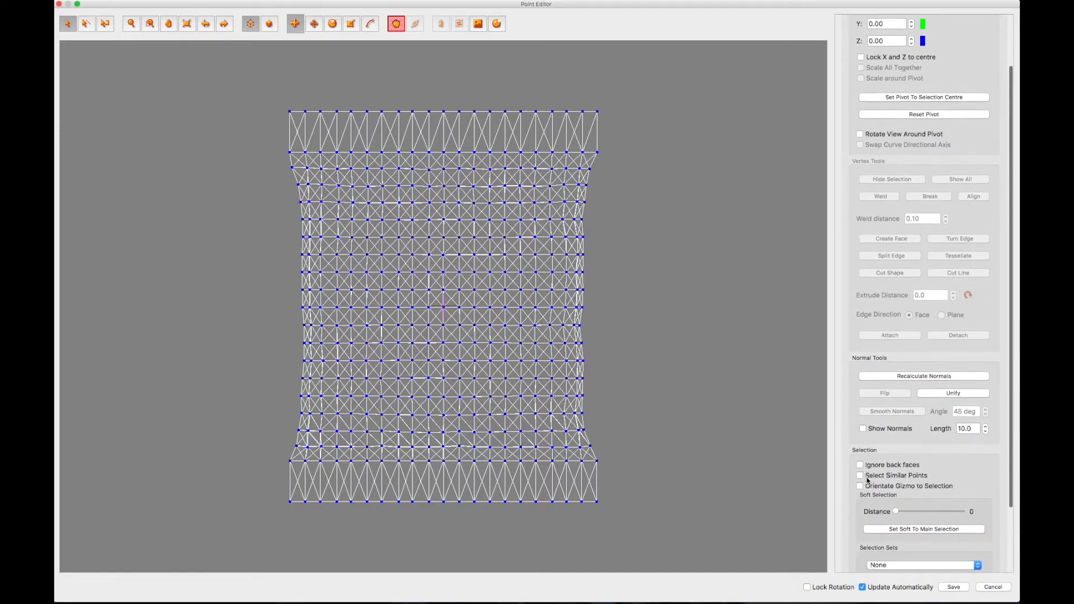
scroll(down, 3)
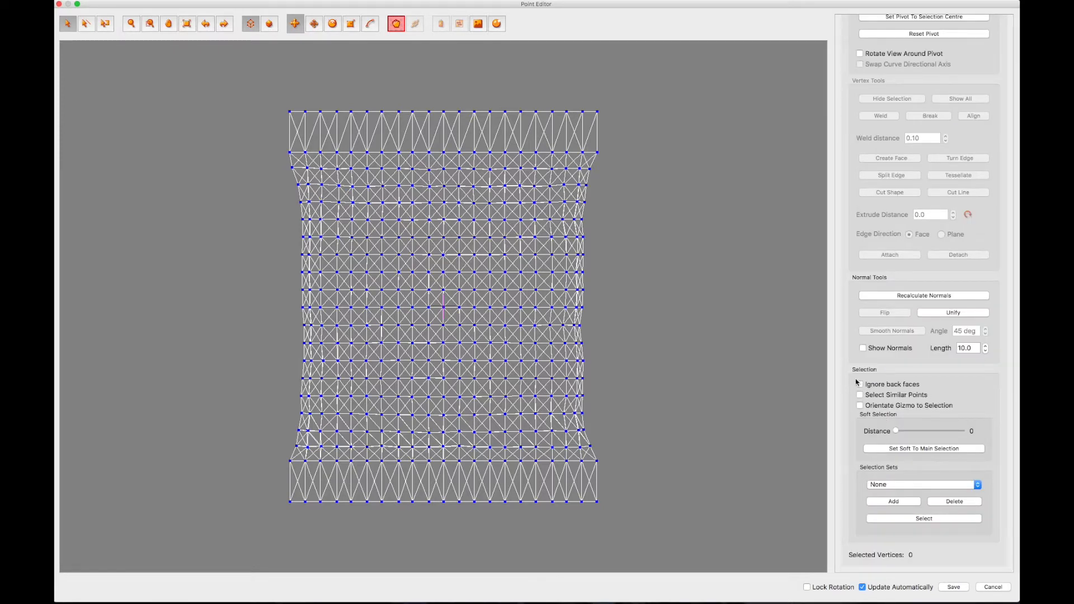
click(861, 384)
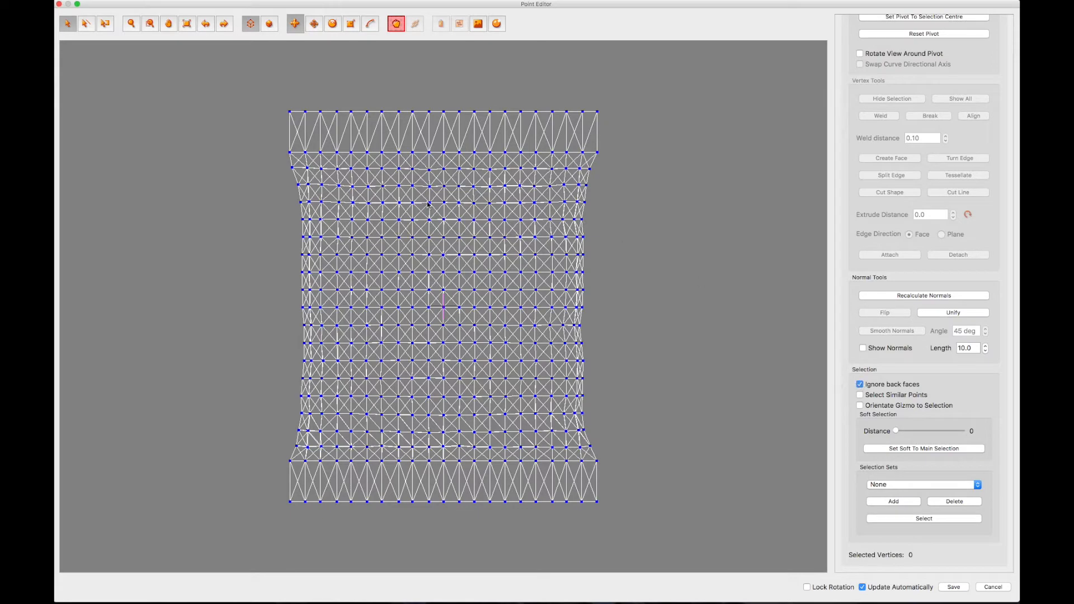
mouse_move(352, 239)
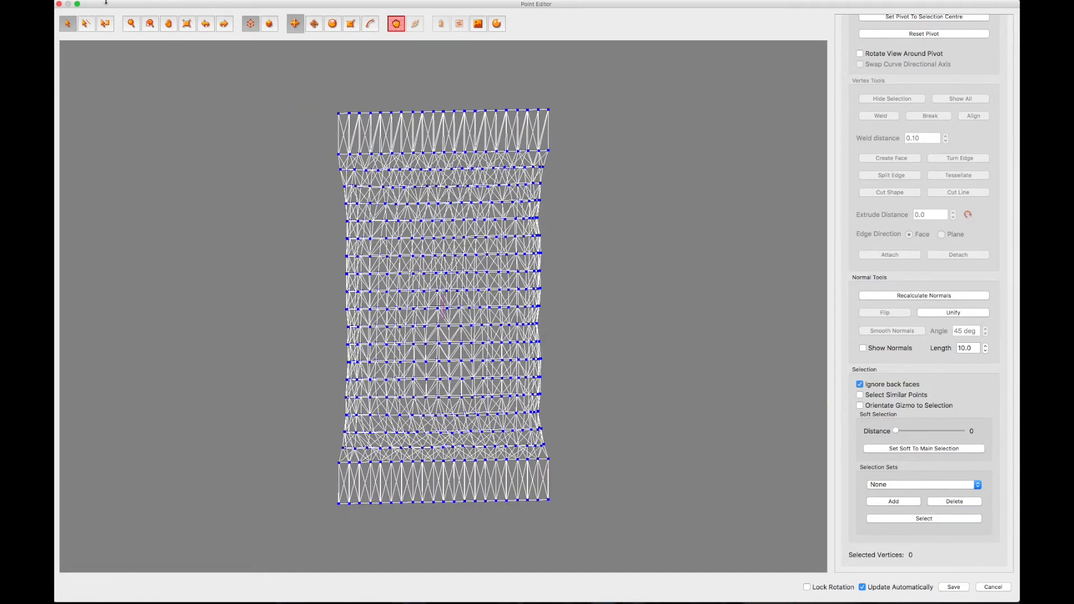
Step: Shrink the Point Editor window so the Nuts4 bag model shows behind it
click(78, 4)
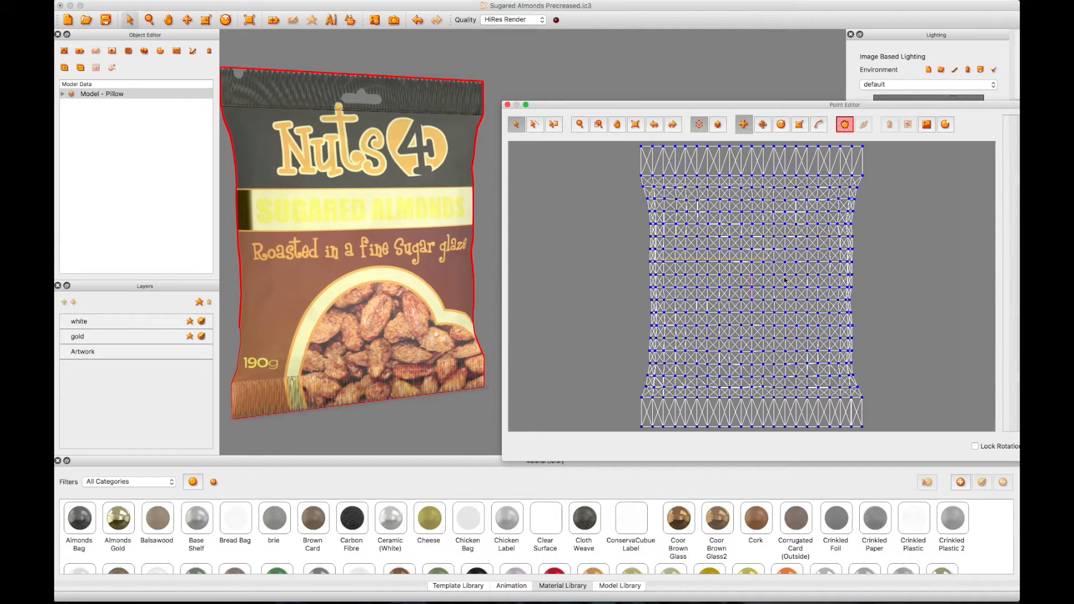
Step: Drag a cluster of right-side mesh points to crease the bag, then enlarge Point Editor
click(743, 217)
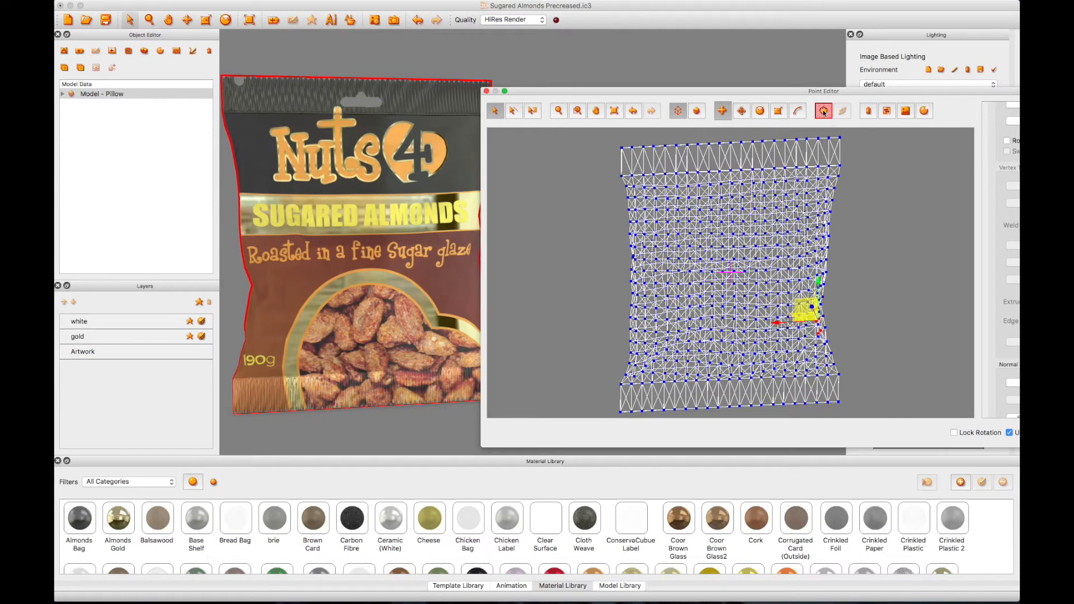
click(824, 110)
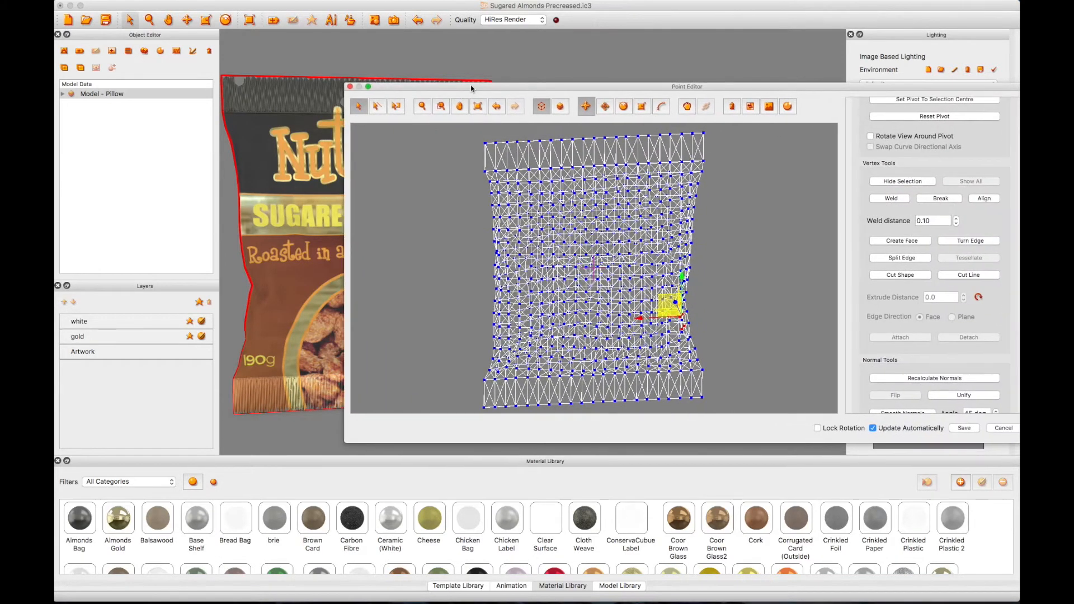
Step: Turn Ignore back faces off in the Editing Options panel
scroll(down, 3)
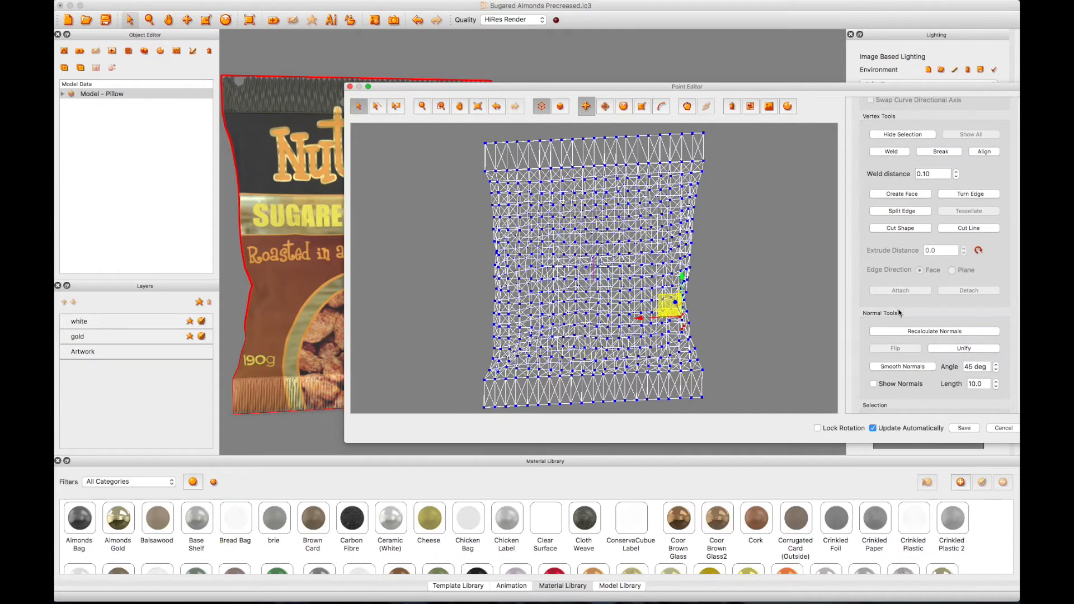
scroll(down, 3)
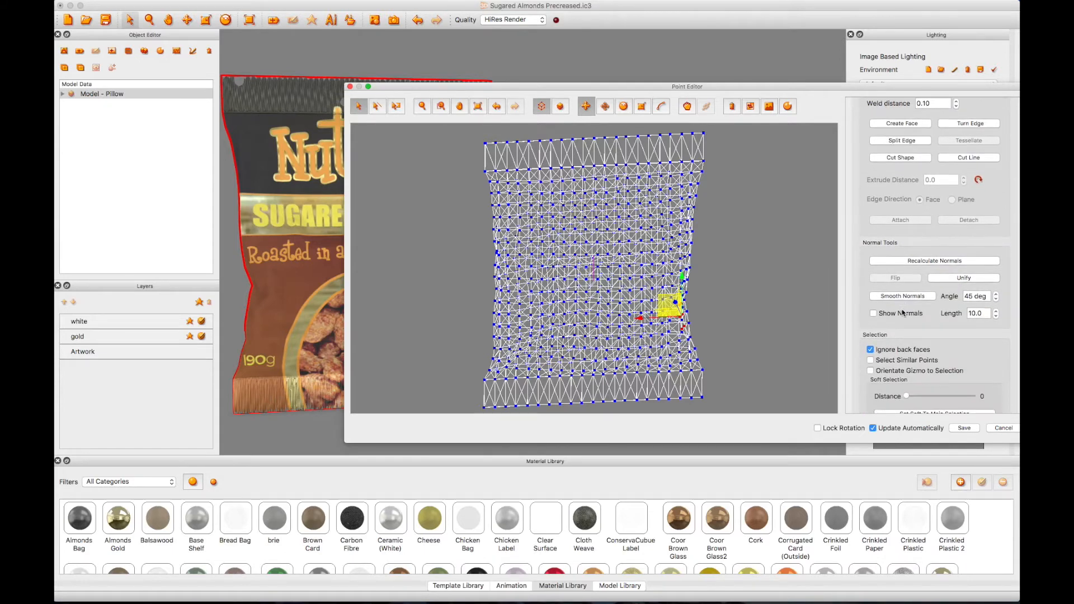
scroll(down, 3)
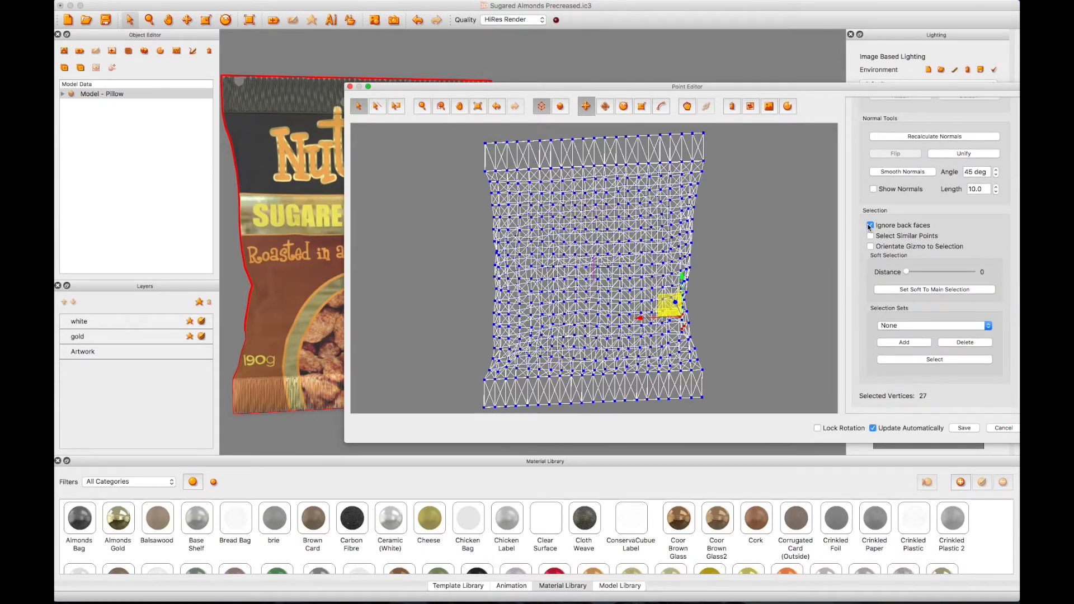
click(872, 225)
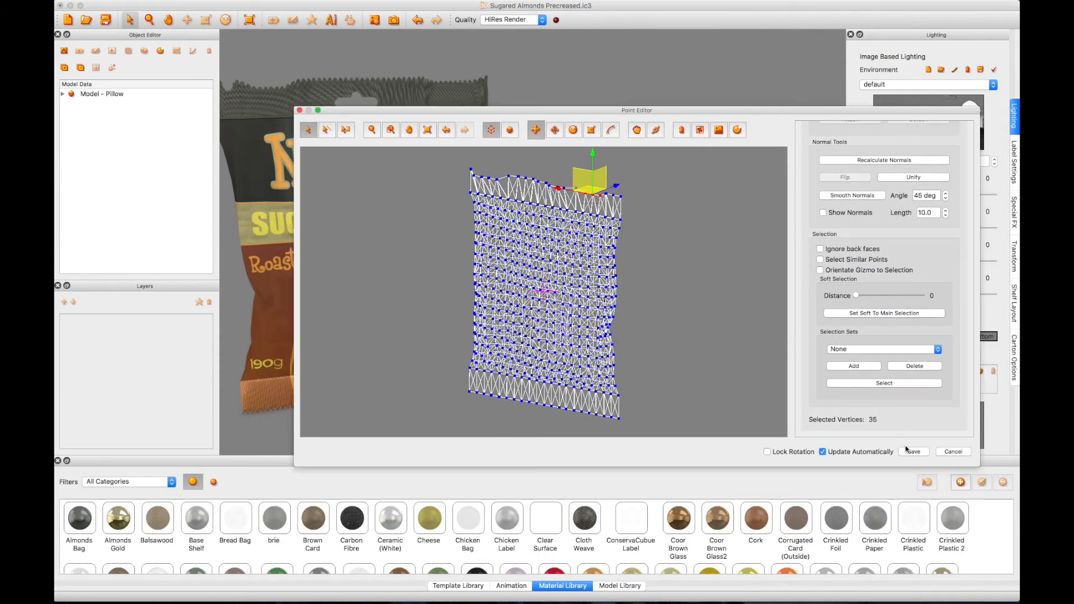
Step: Save the crumpled mesh onto the bag and launch the Raze Renderer preview
click(913, 452)
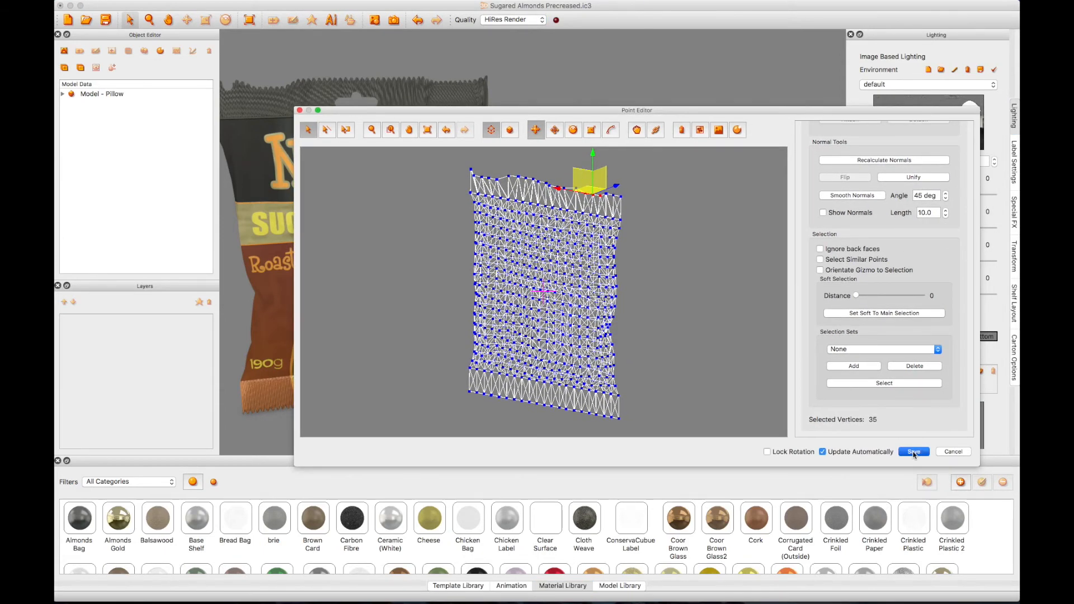
click(913, 452)
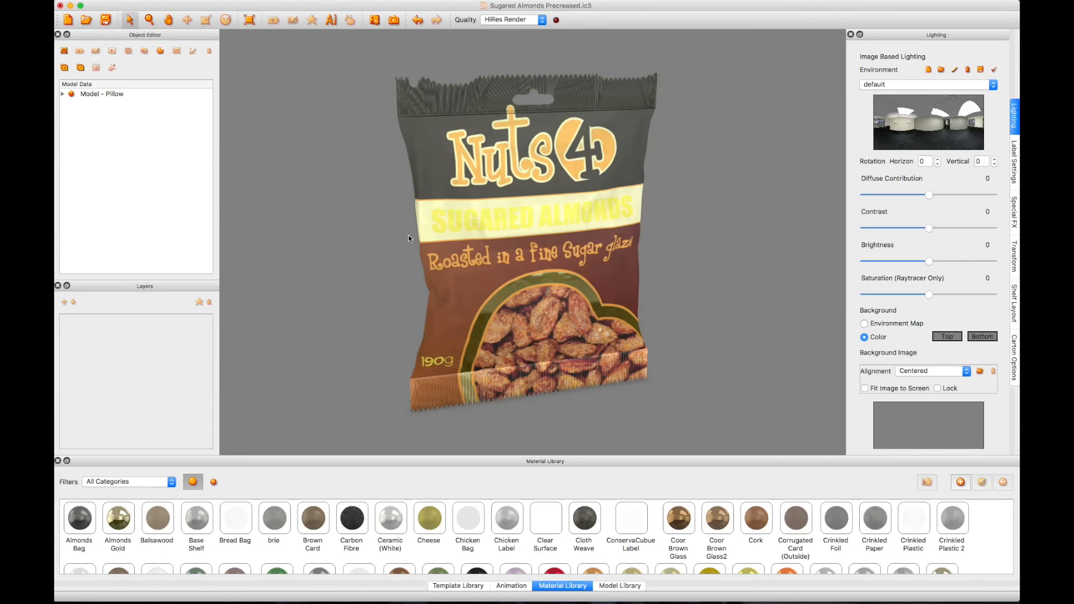
click(187, 5)
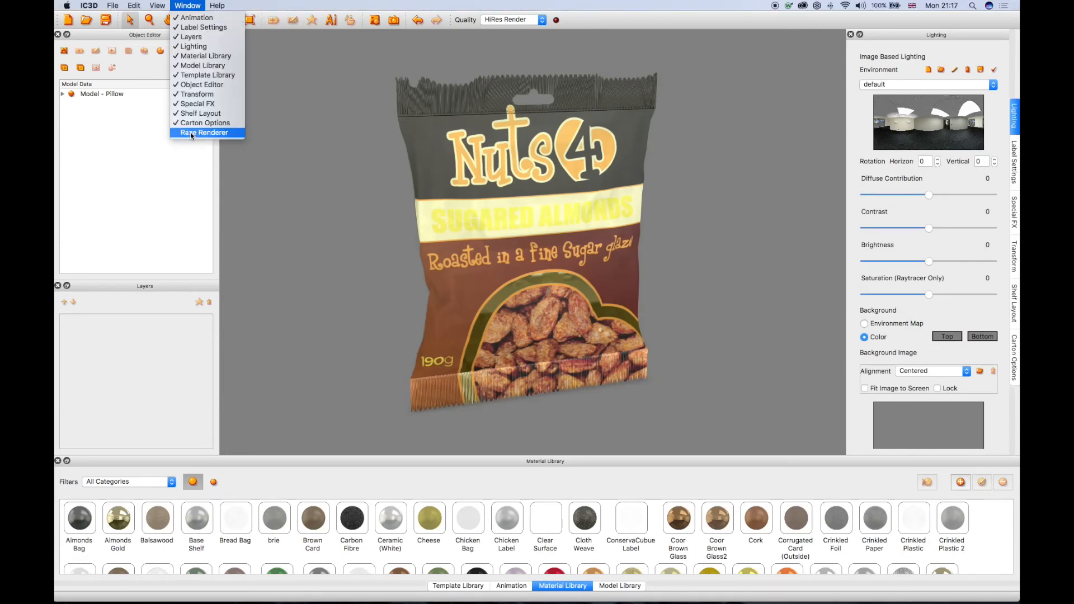
click(204, 132)
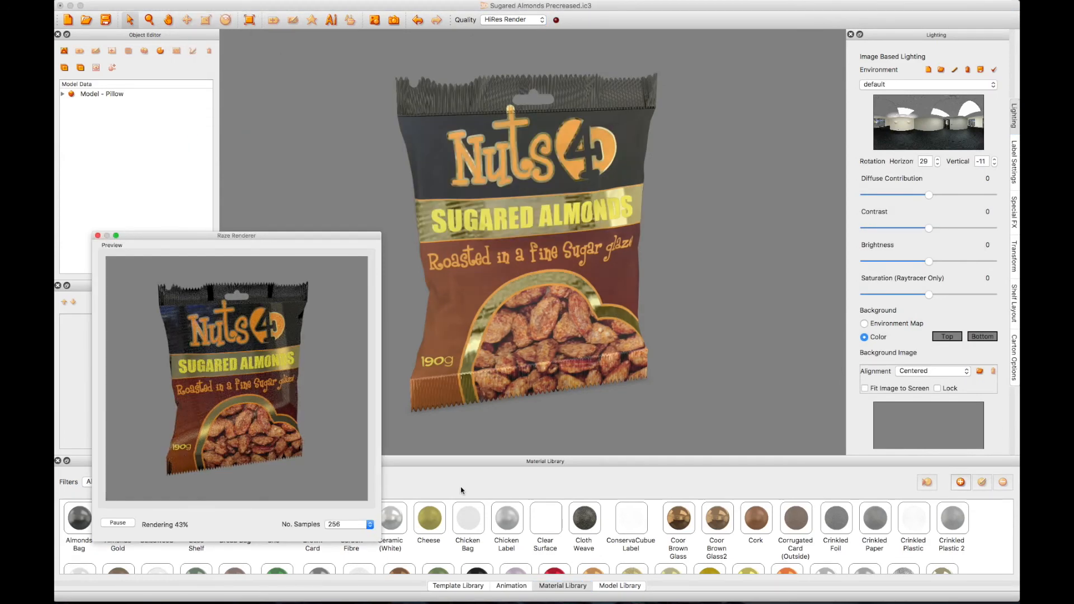